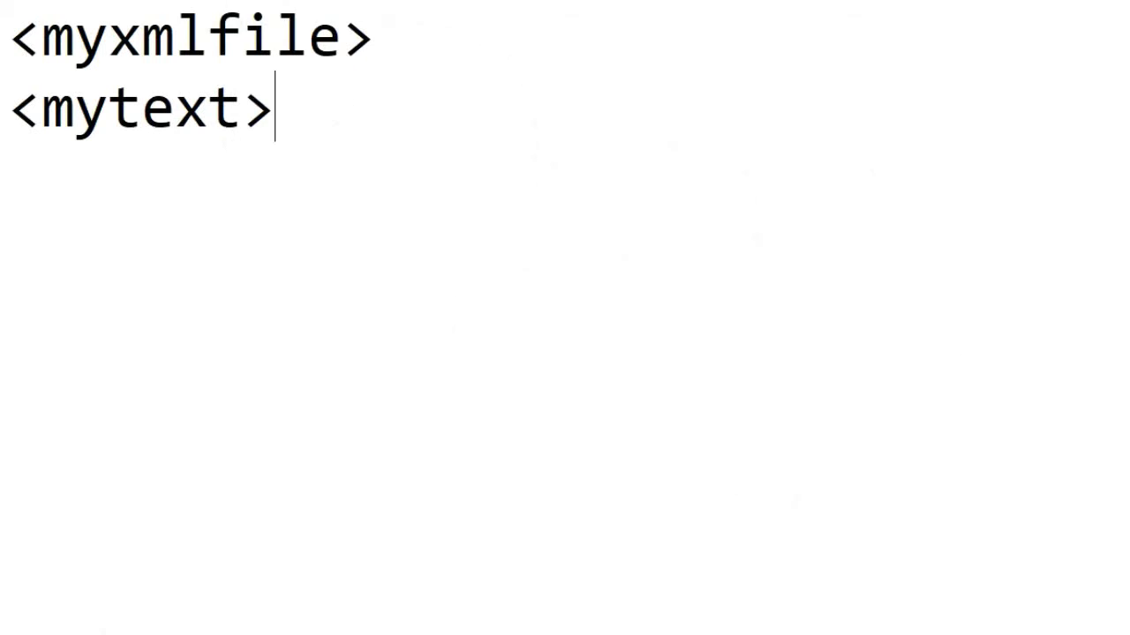
Step: Place the &lt; entity inside mytext and close it with </mytext>
type("&")
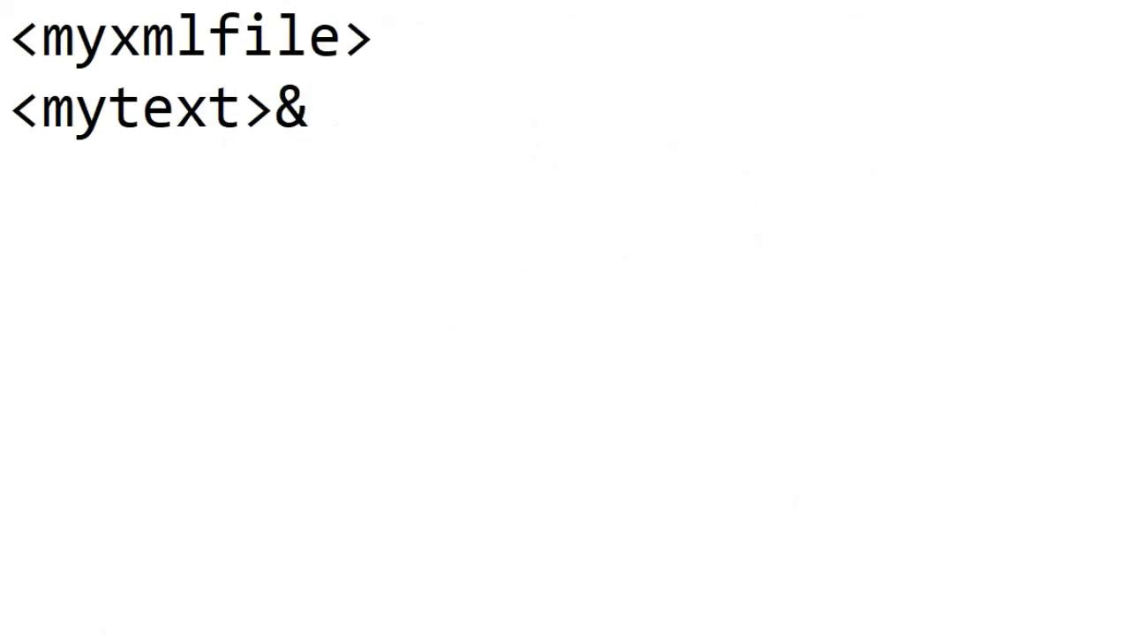
type("lt;")
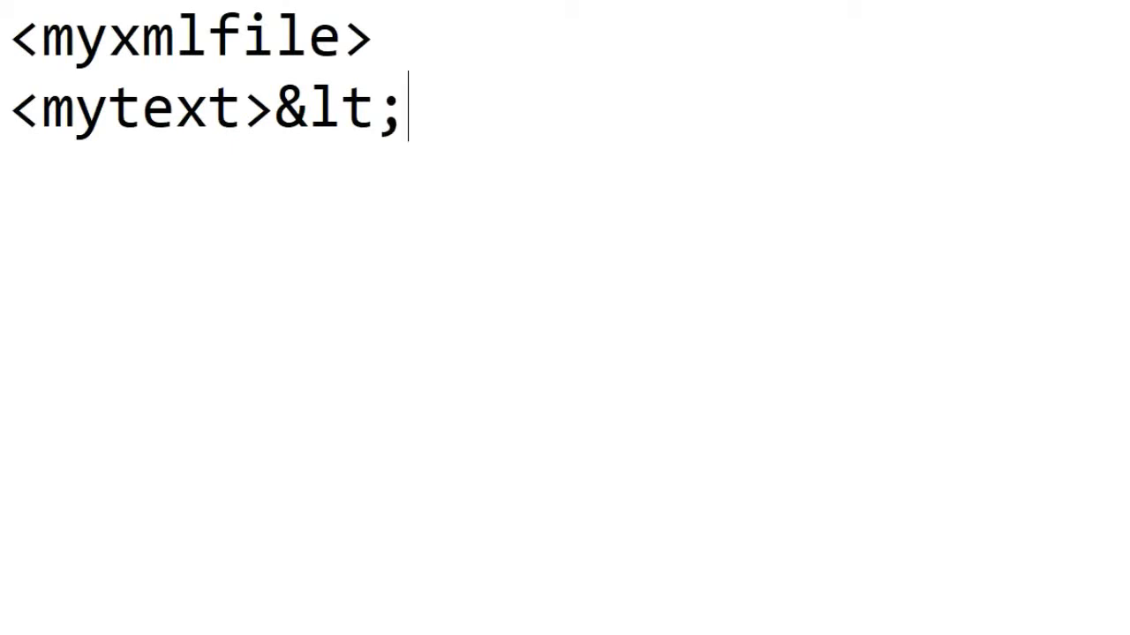
type("</mytet")
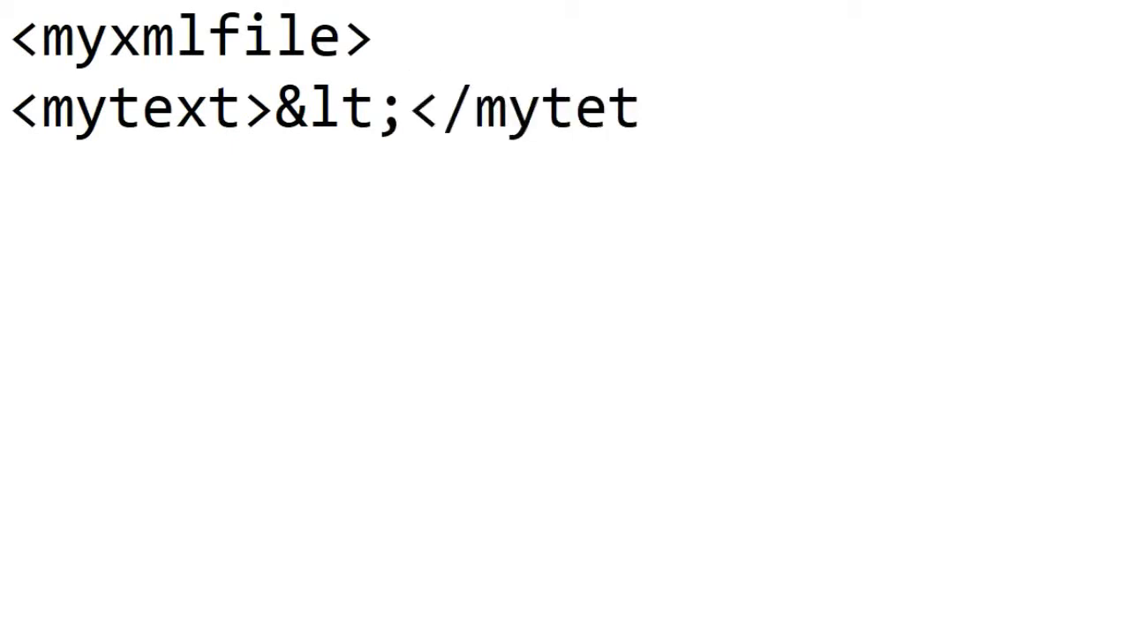
type("x")
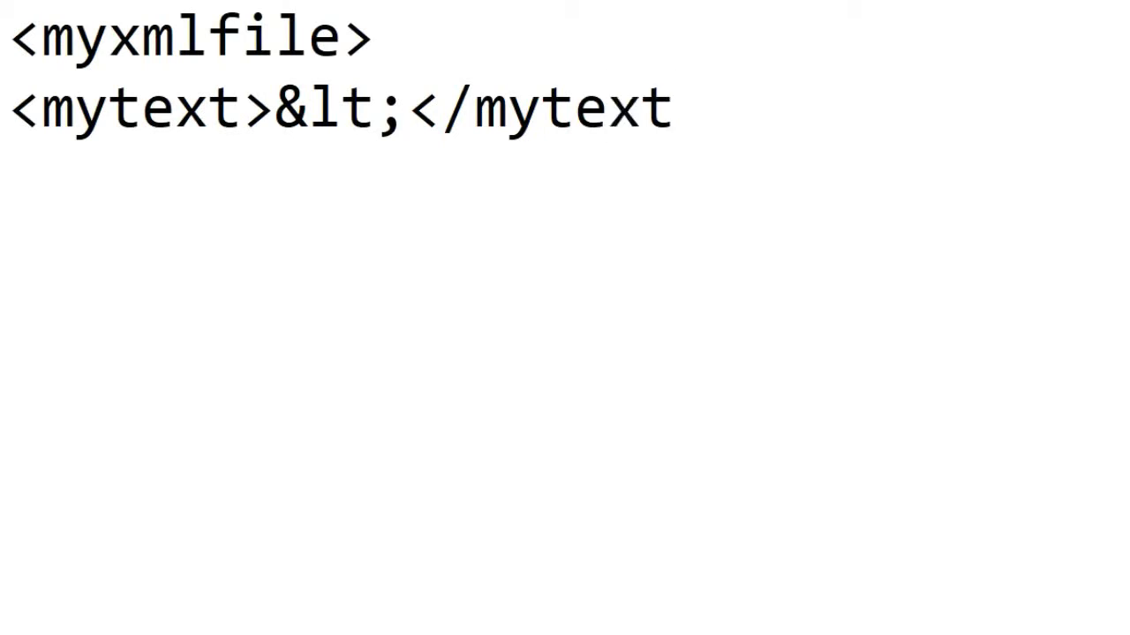
type(">")
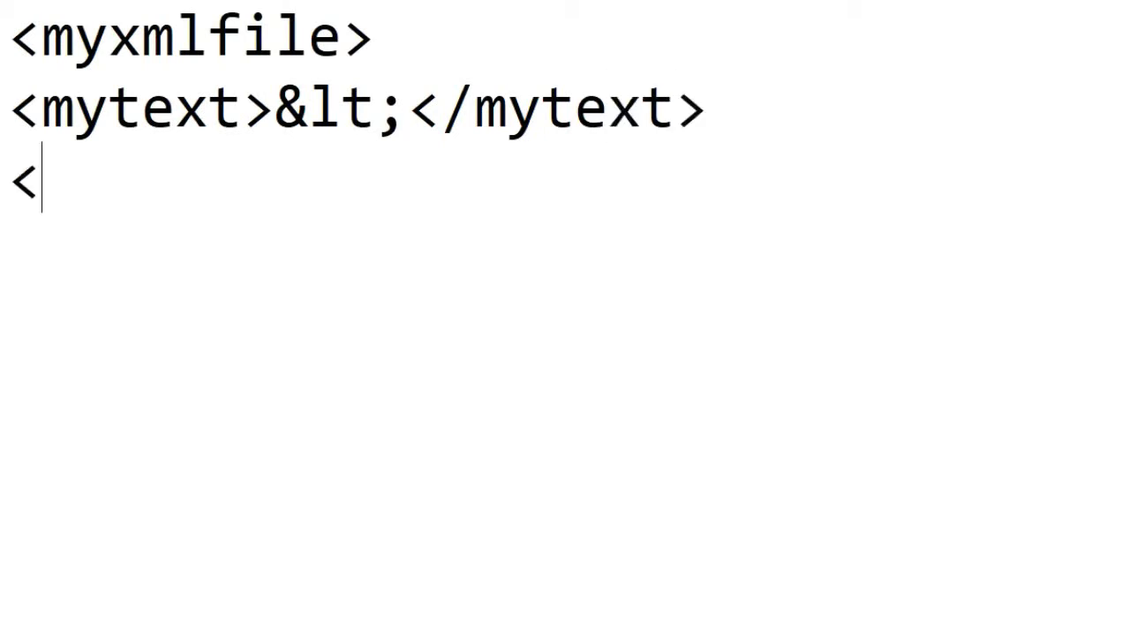
Step: Close the root element with </myxmlfile> on a new line
type("/my")
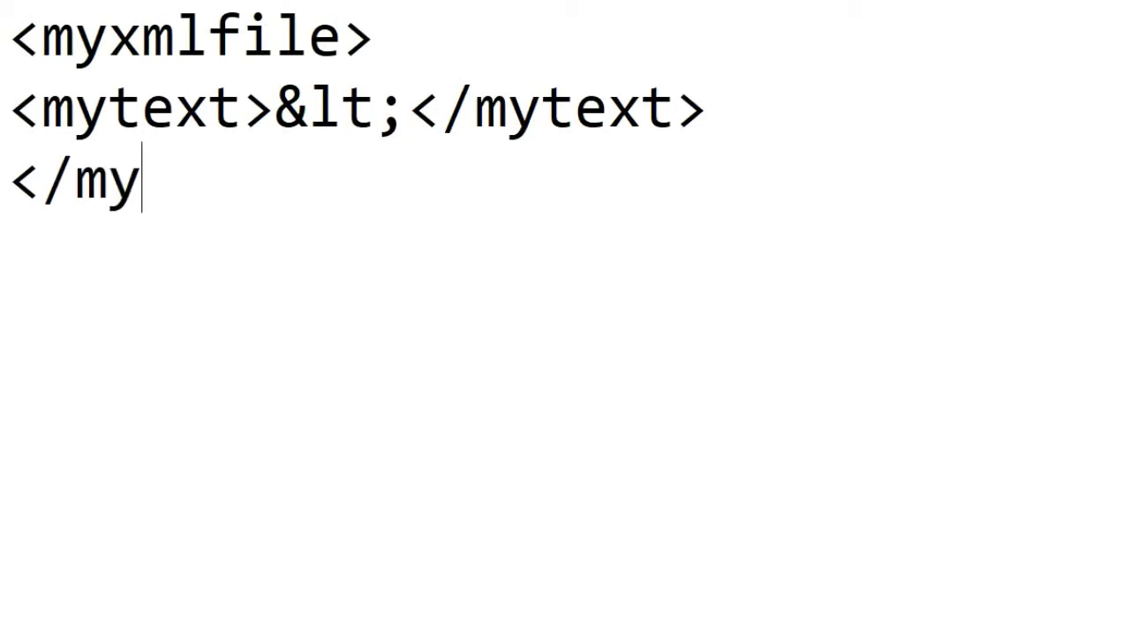
type("xmli")
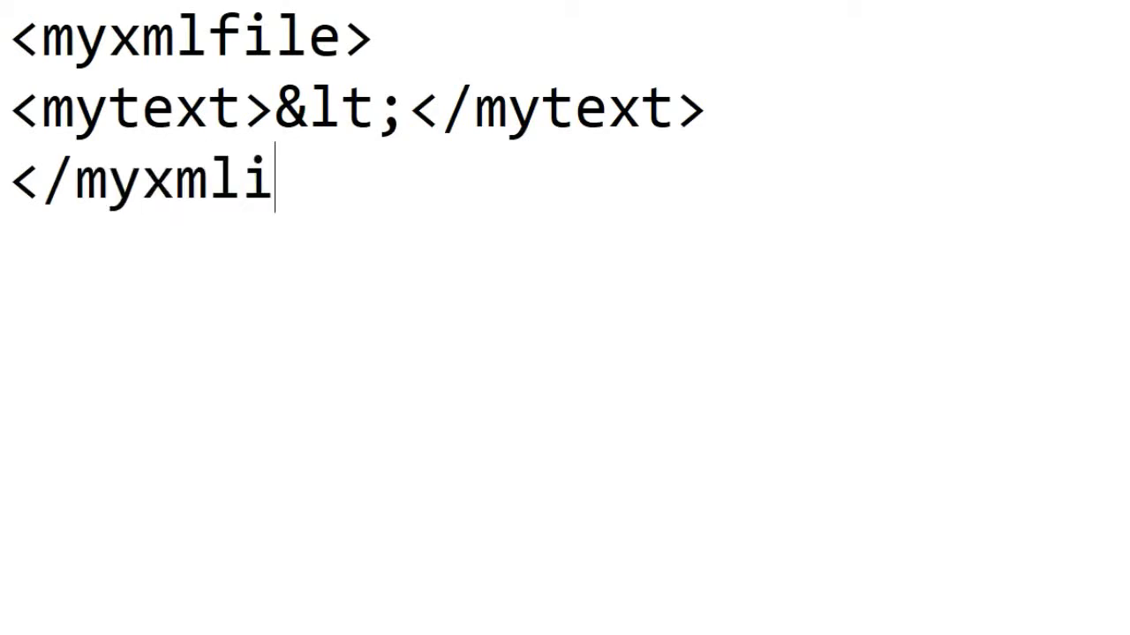
type("file")
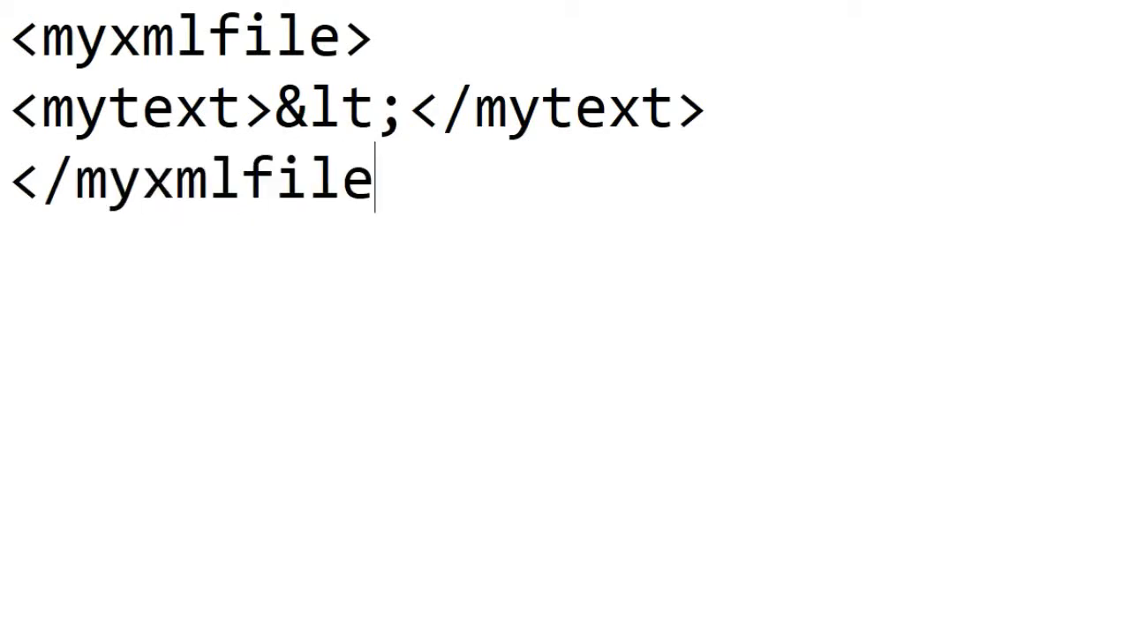
type(">")
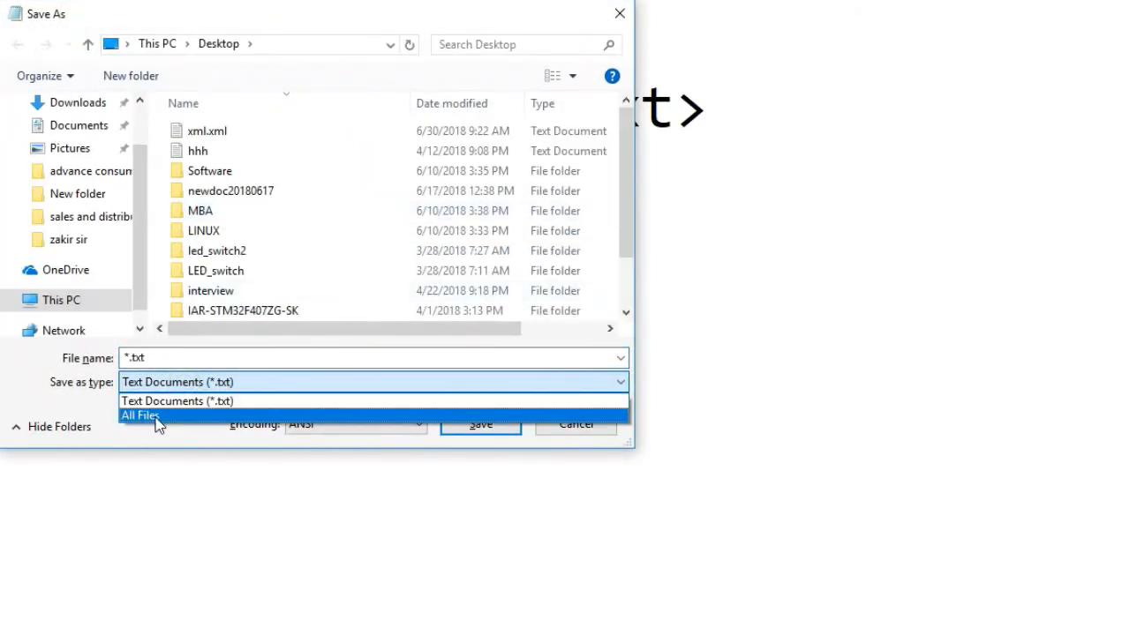
Step: Save the document to the Desktop as myxmlfile.xml, replacing the existing file
left_click(141, 415)
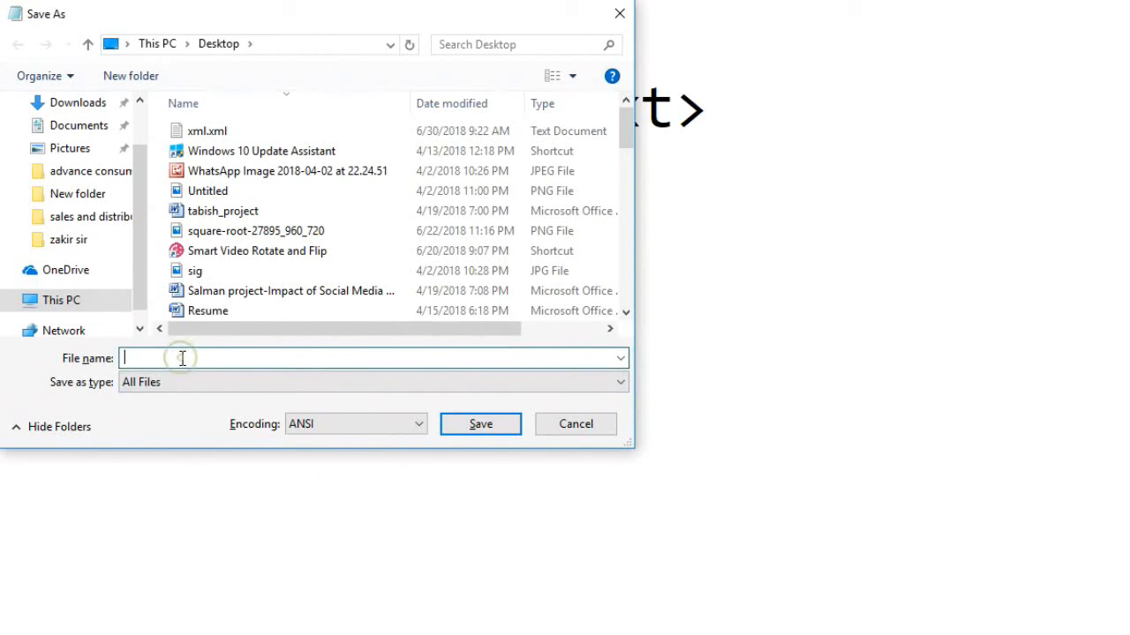
type("myxml")
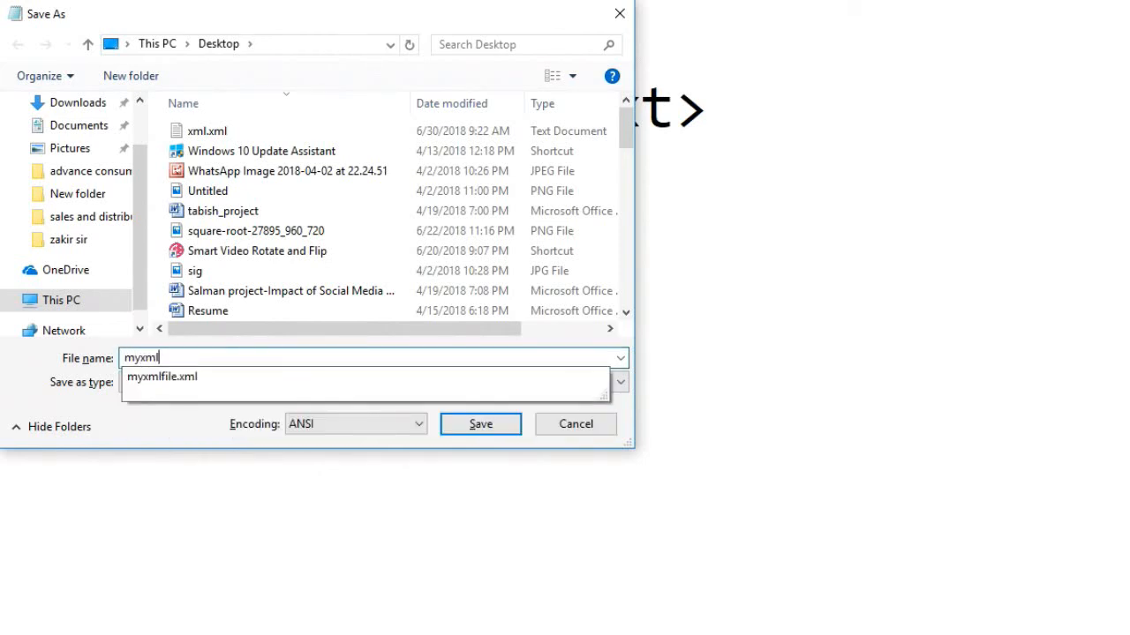
type("file.xml")
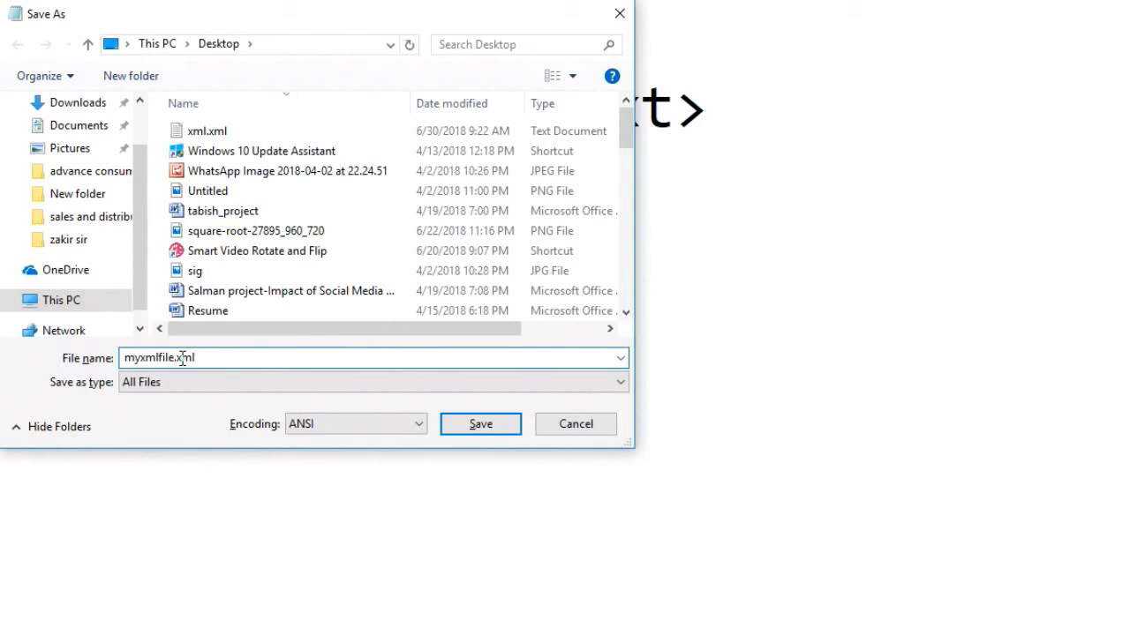
left_click(480, 424)
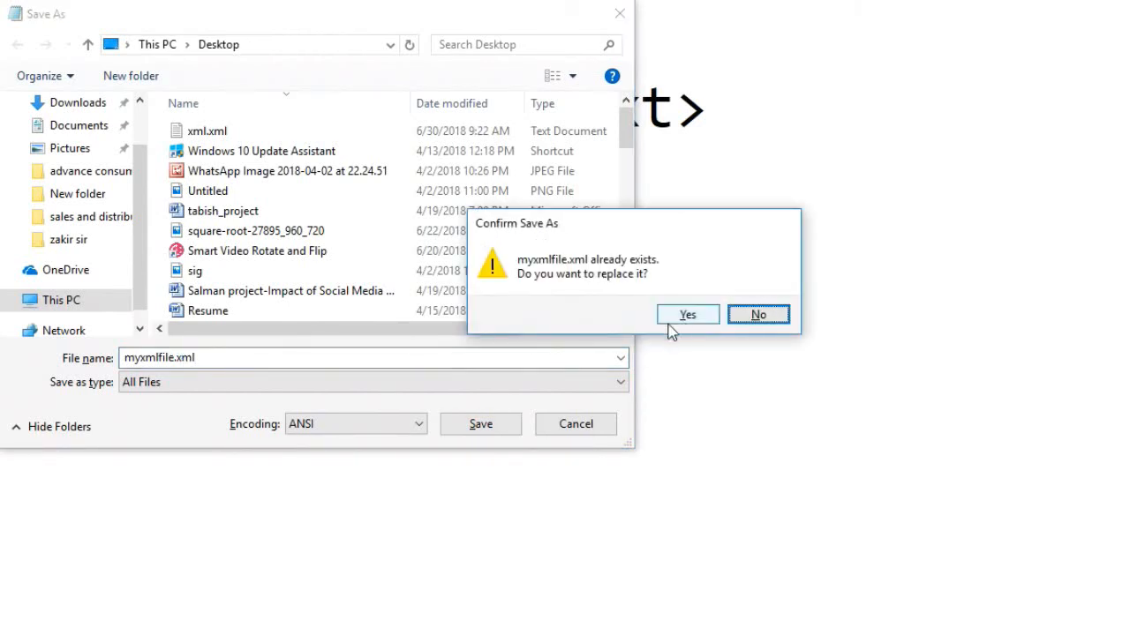
left_click(688, 314)
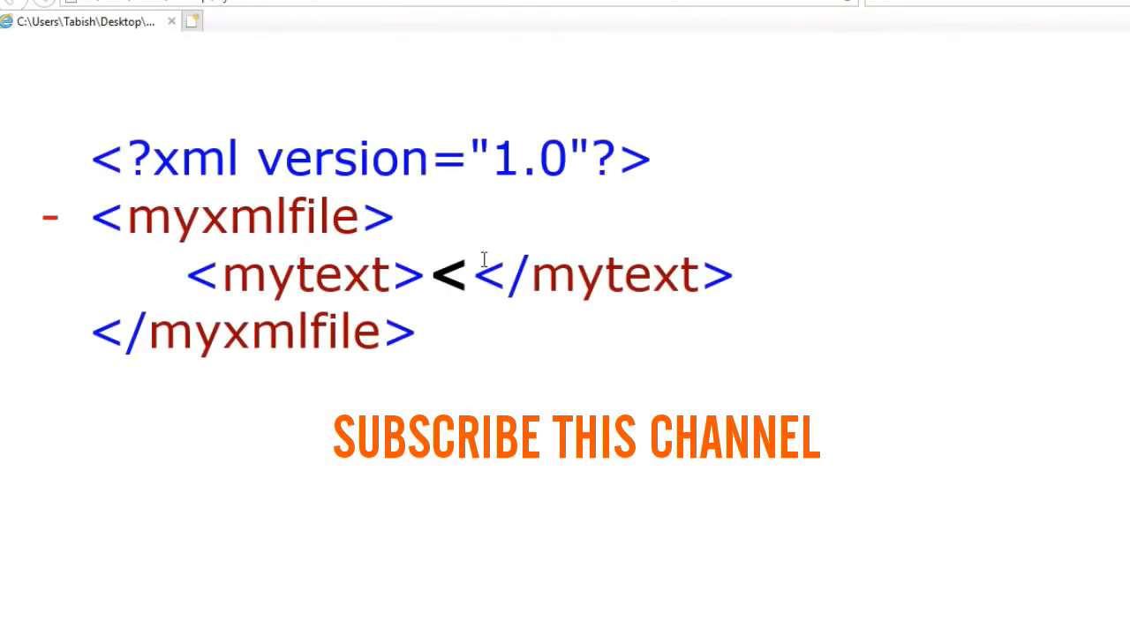
Step: Select the rendered < character shown in the mytext element in Internet Explorer
double_click(448, 276)
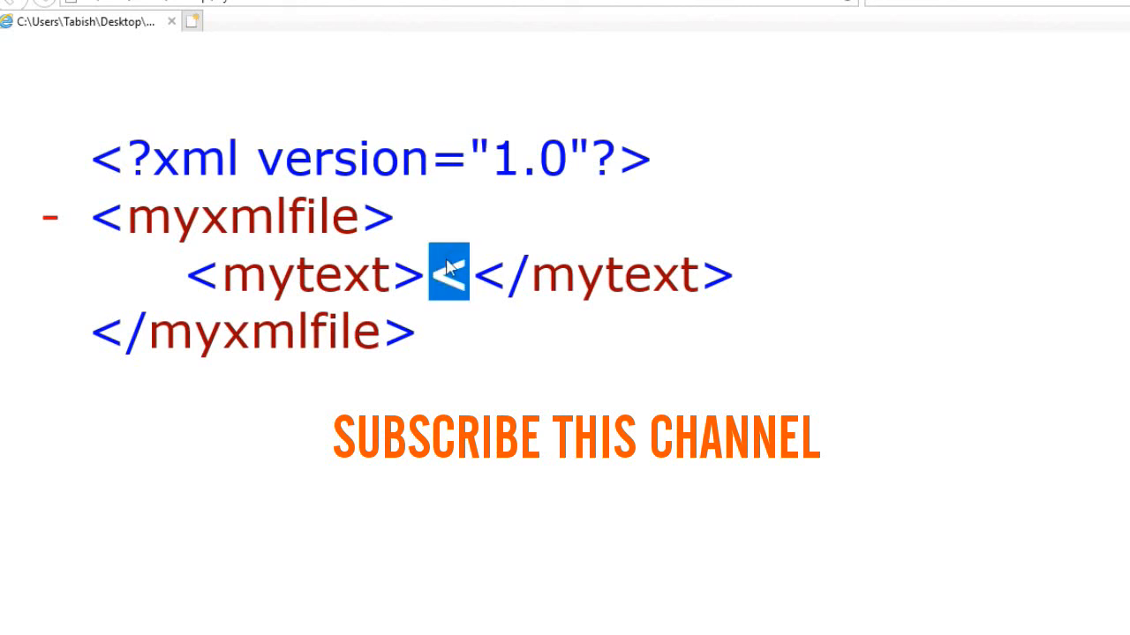